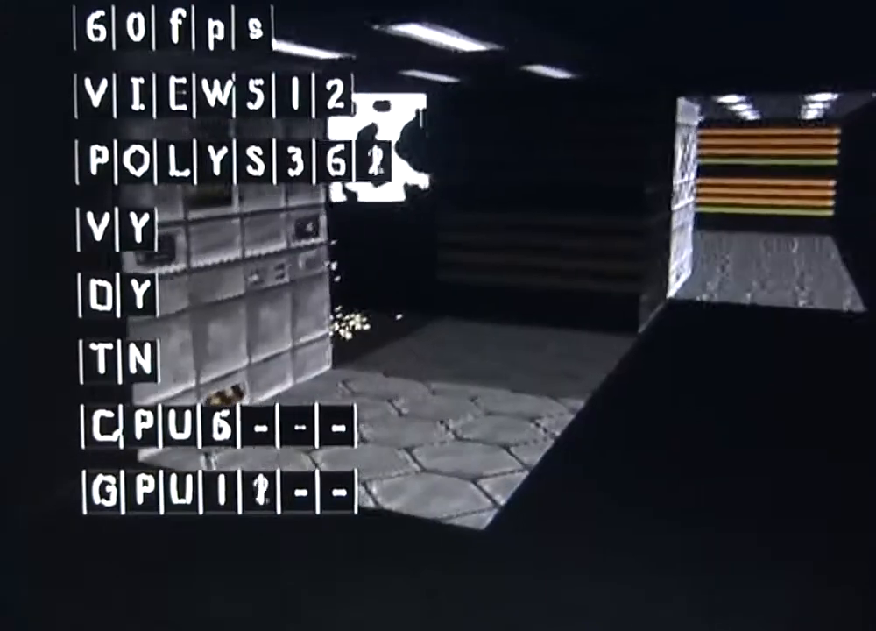
{"action": "mouse_move", "coordinate": [438, 315]}
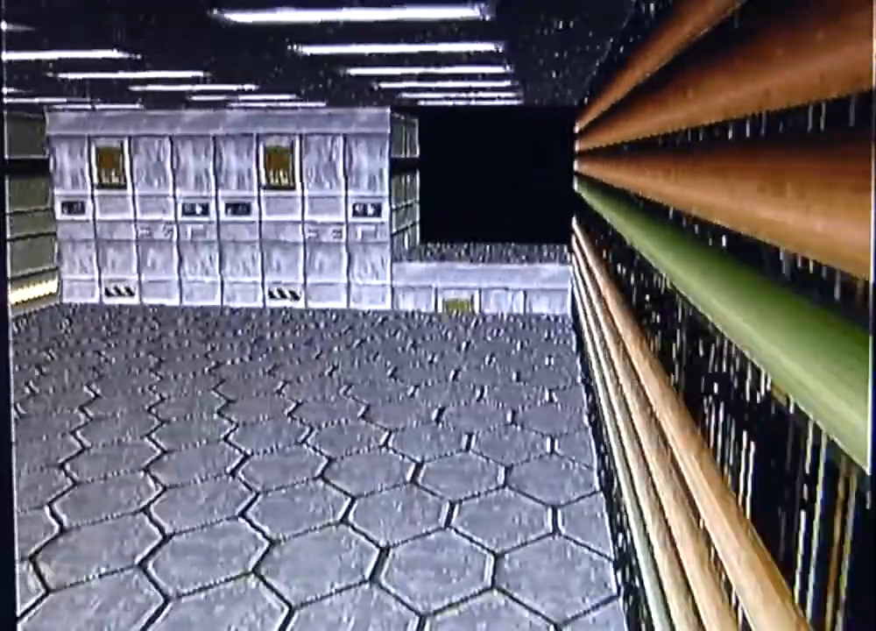
{"action": "mouse_move", "coordinate": [438, 316]}
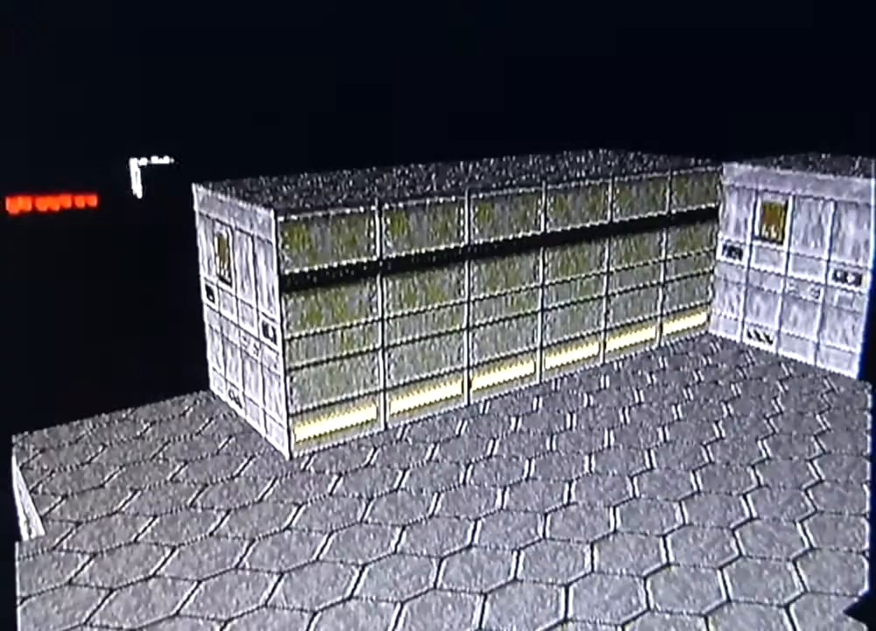